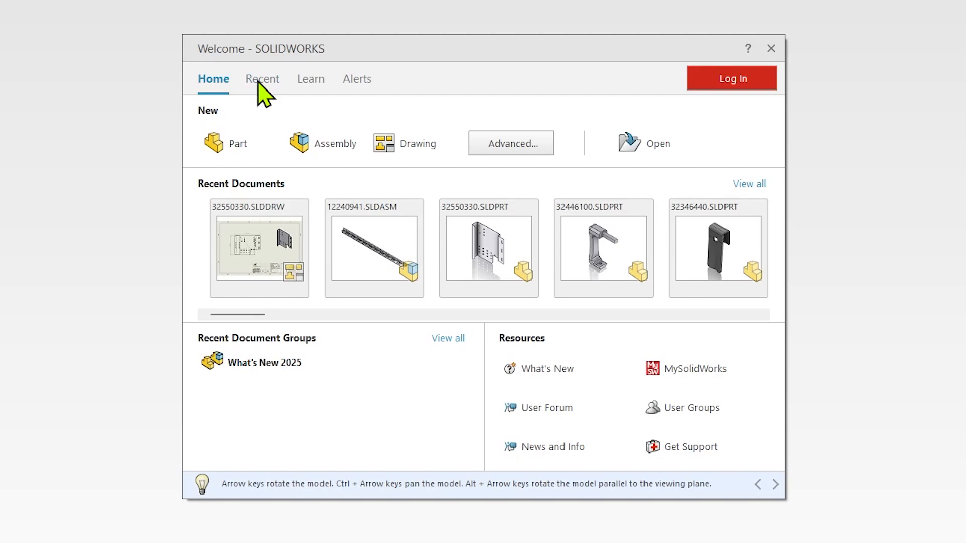
- Show the Welcome dialog's Recent document groups, listing What's New 2025
click(263, 78)
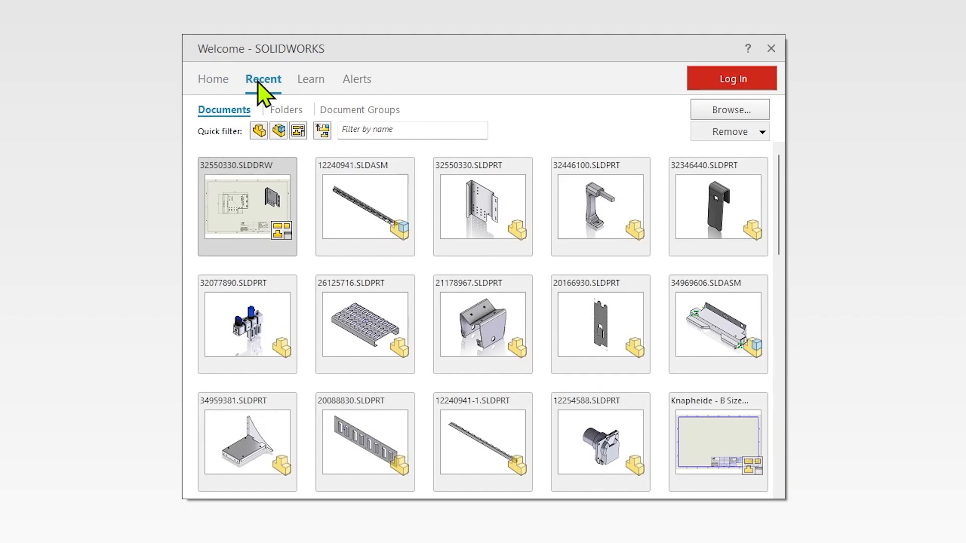
mouse_move(325, 114)
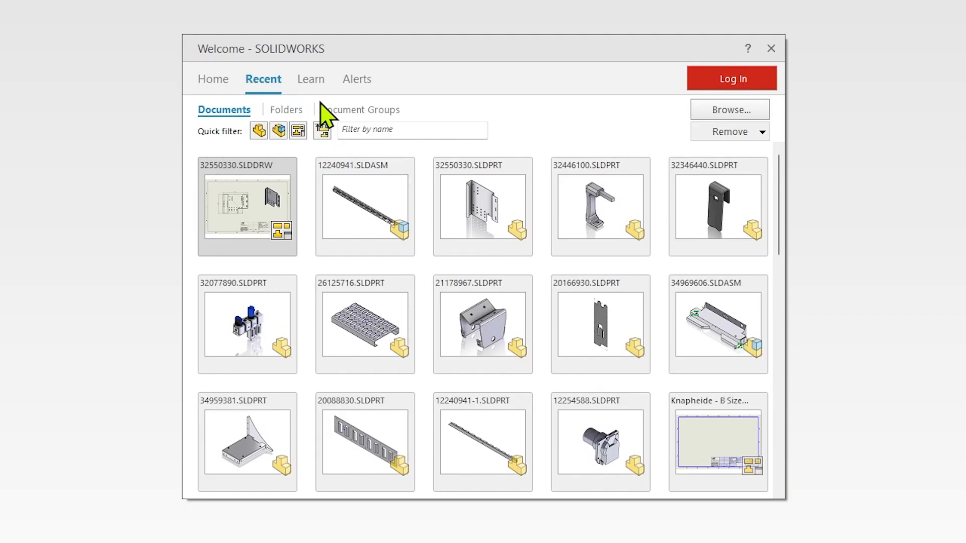
click(362, 109)
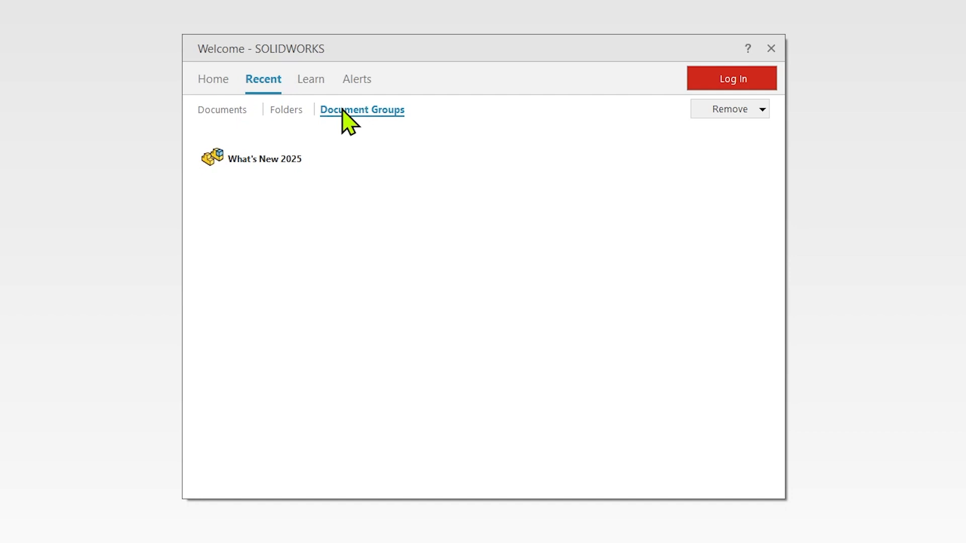
mouse_move(284, 166)
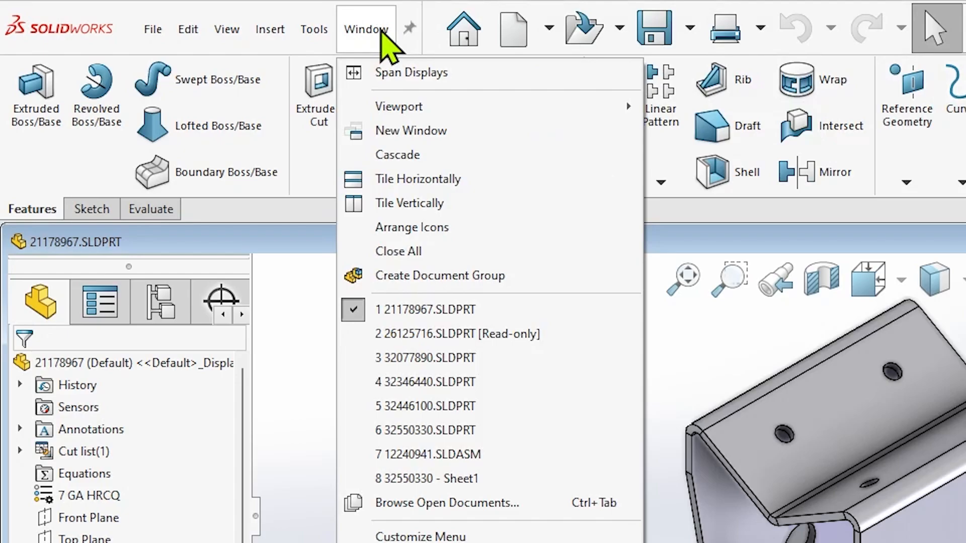
mouse_move(439, 275)
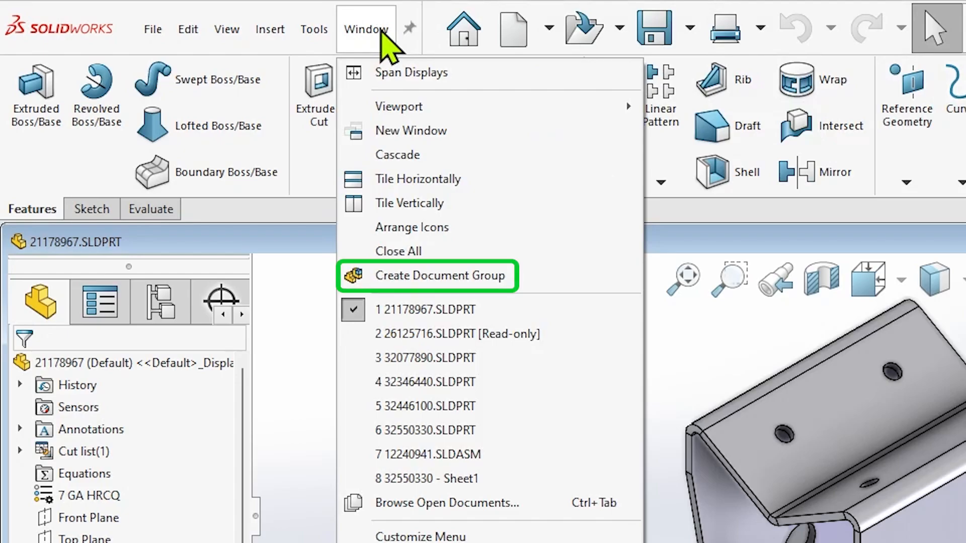
- Create a document group named What's New 2025 from all eight open files
click(440, 276)
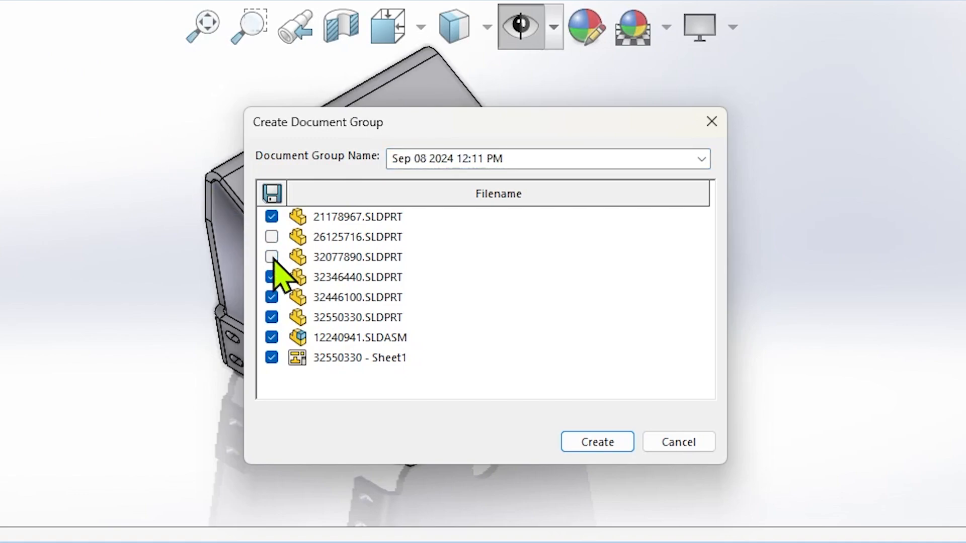
text(What's Ne)
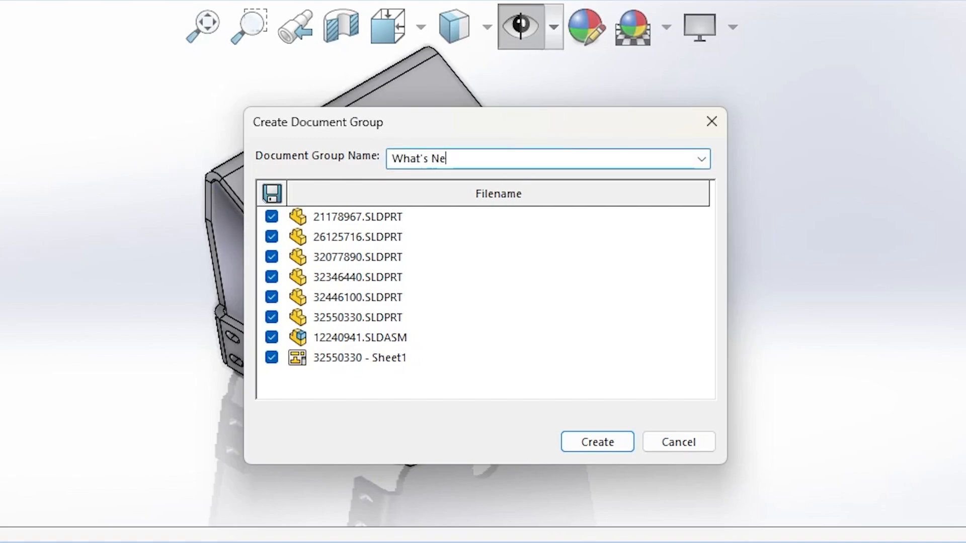
click(594, 442)
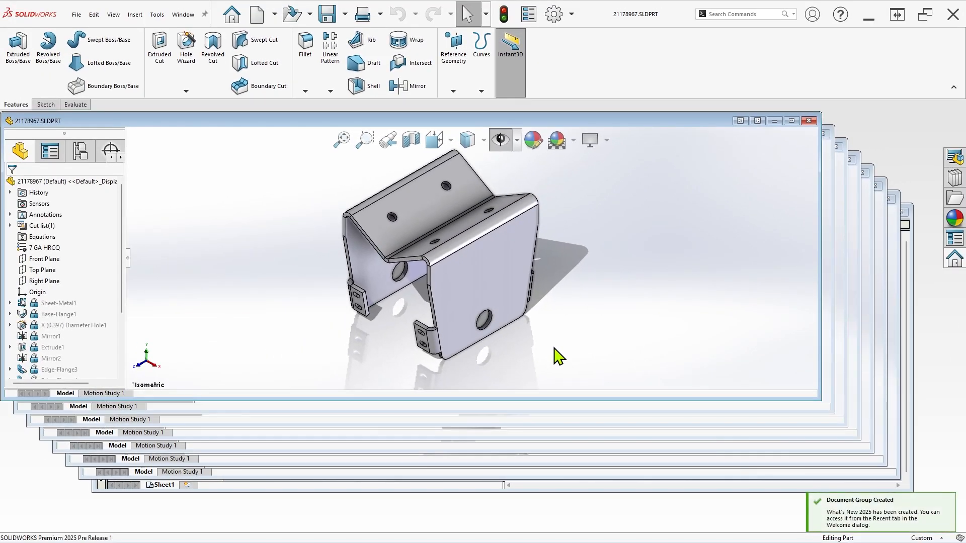
- Close all documents and reopen What's New 2025 from the Welcome dialog's recent groups
click(809, 120)
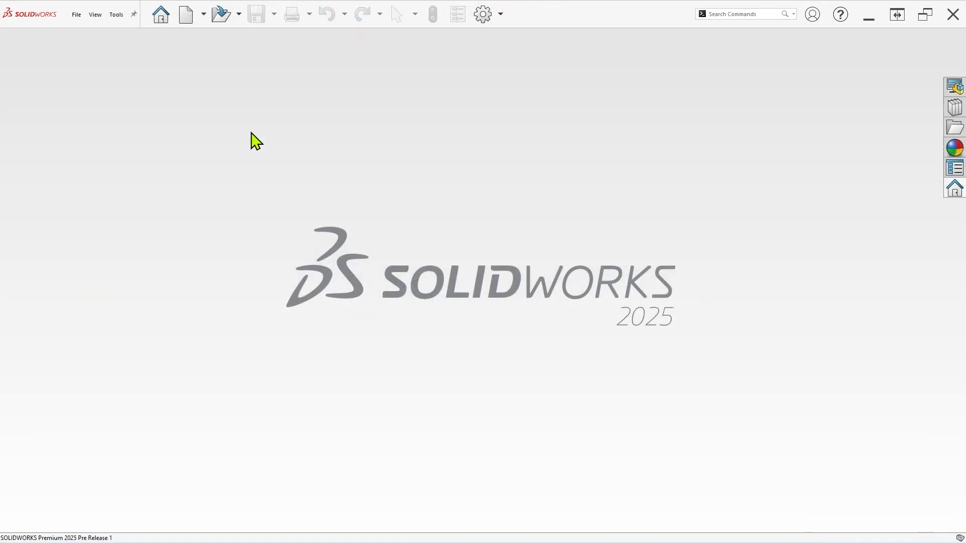
click(160, 13)
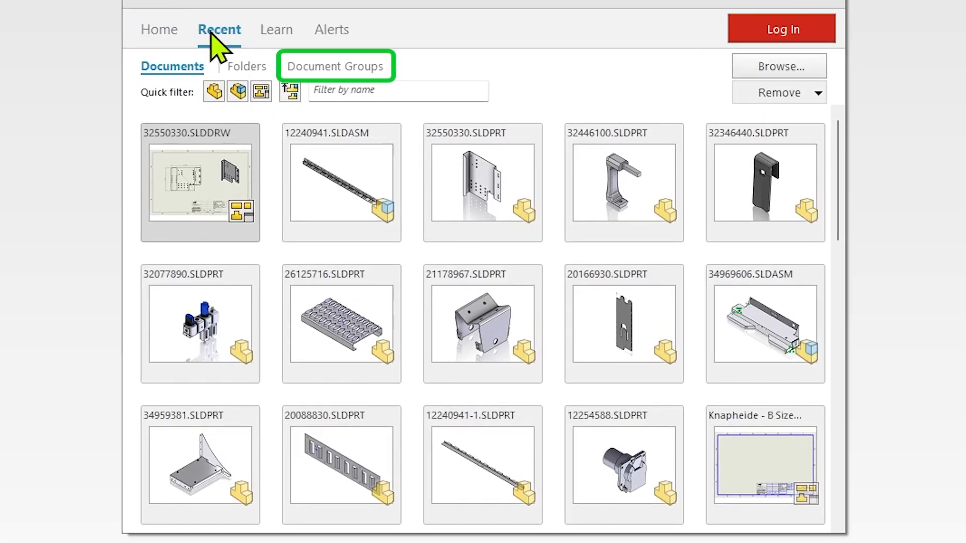
click(337, 66)
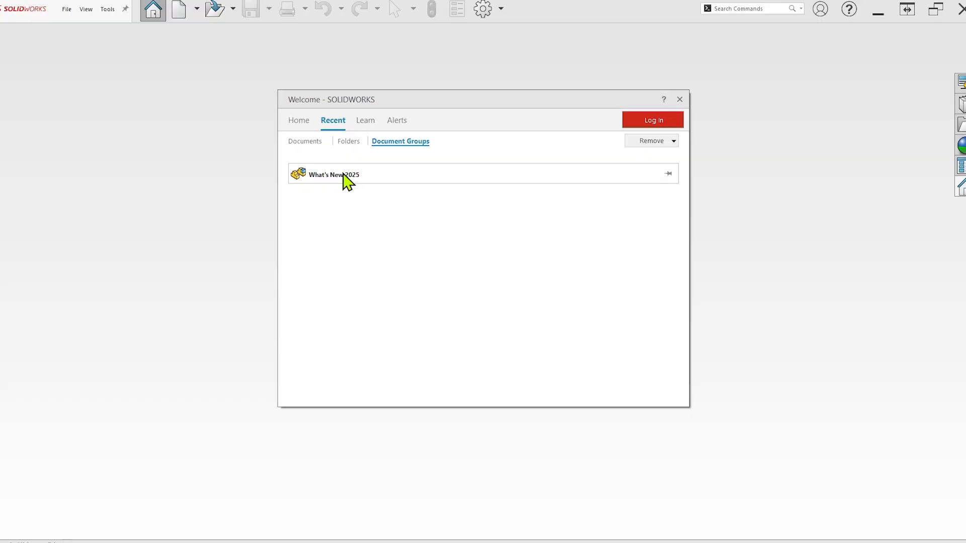
click(334, 174)
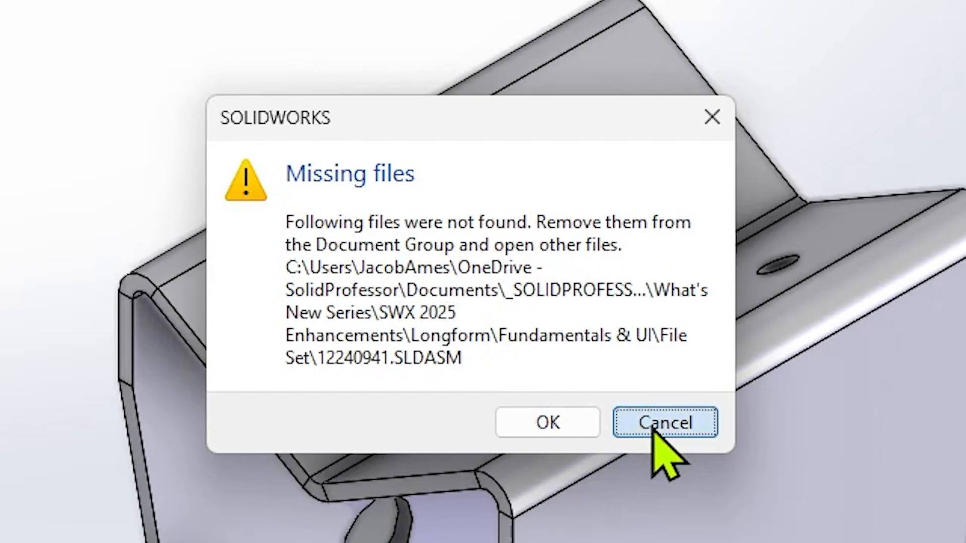
- Cancel the Missing files warning so 12240941.SLDASM stays in the group
click(664, 422)
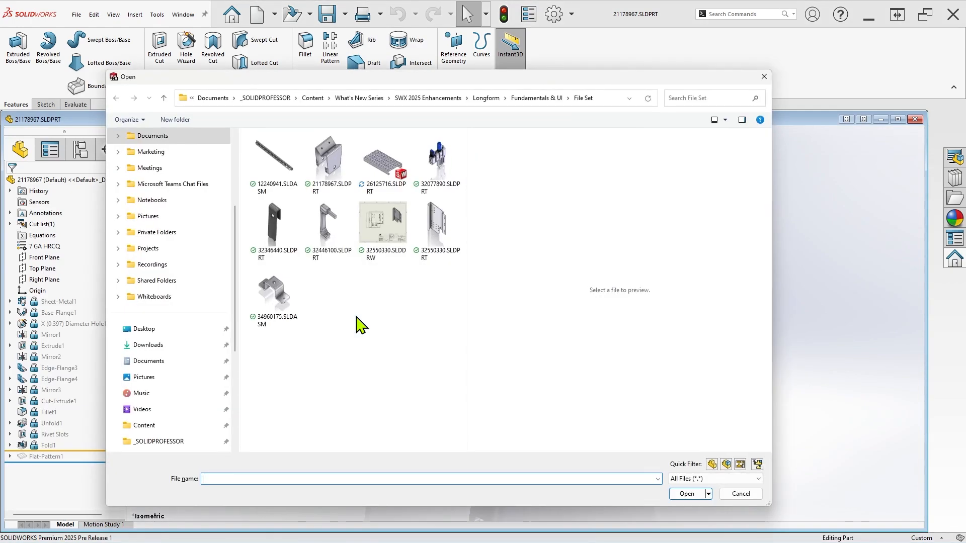
mouse_move(273, 293)
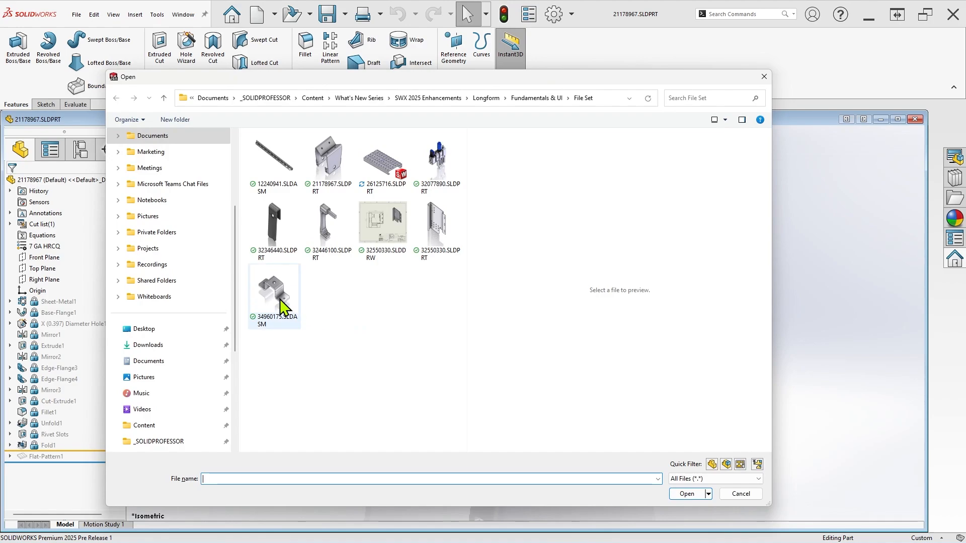
- Open the 34960175.SLDASM assembly and start a document group from open files
double_click(274, 290)
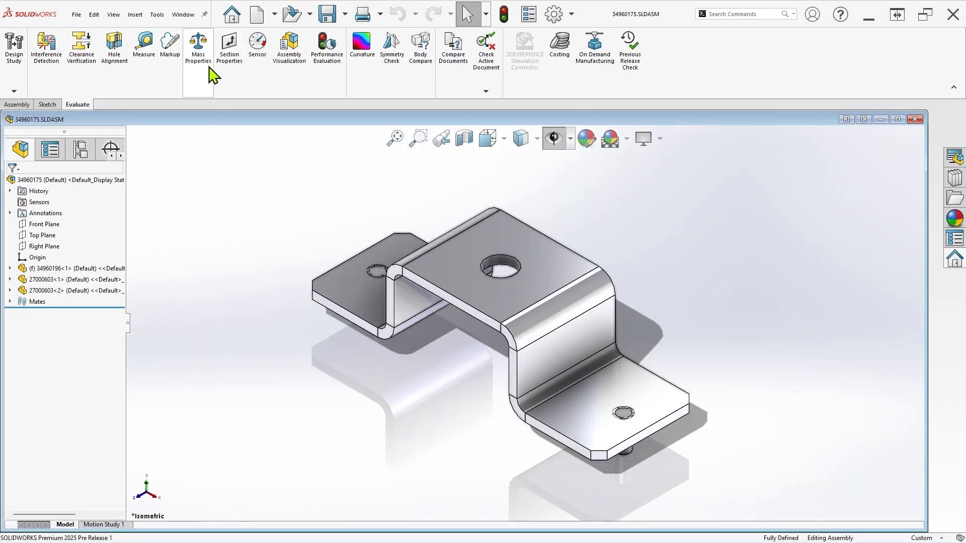
click(182, 14)
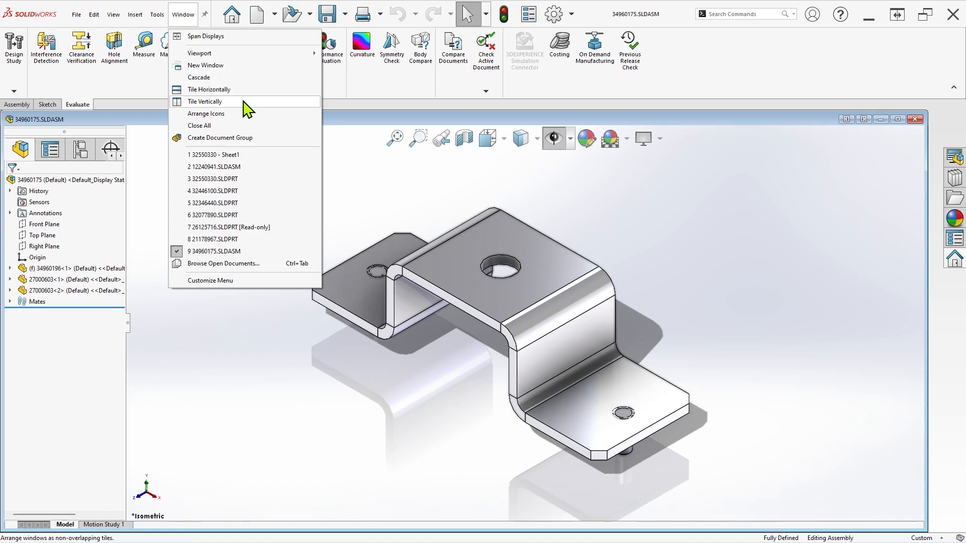
click(220, 137)
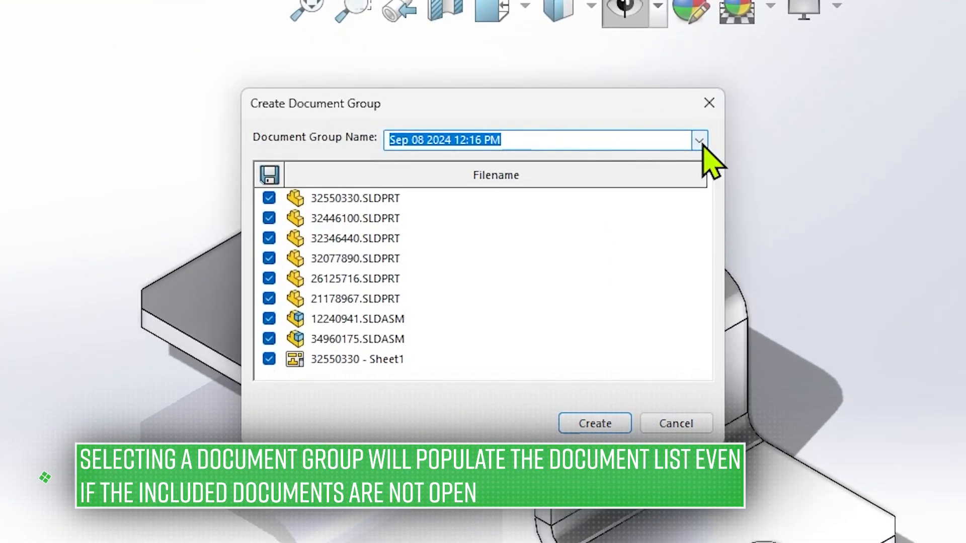
- Re-save the What's New 2025 group with 34960175.SLDASM checked, now nine documents
click(697, 140)
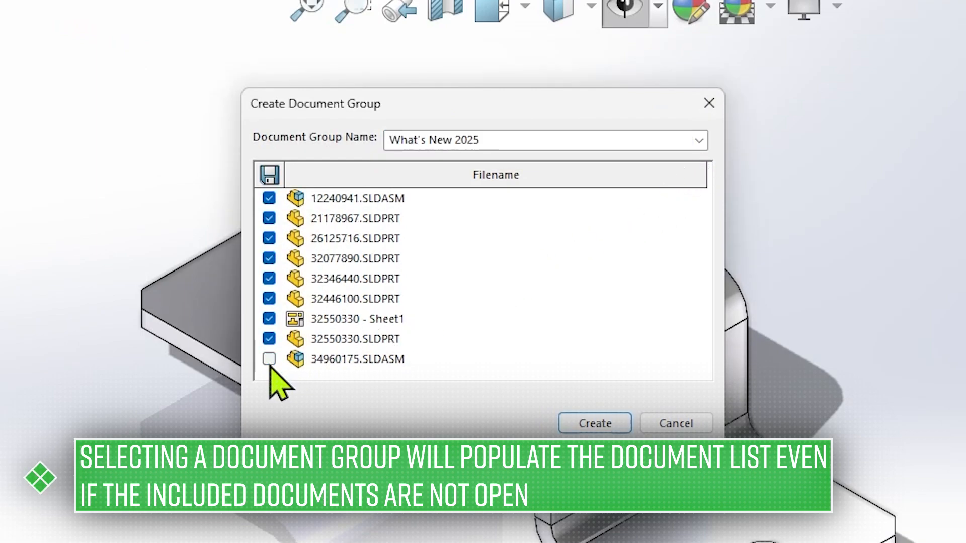
click(269, 359)
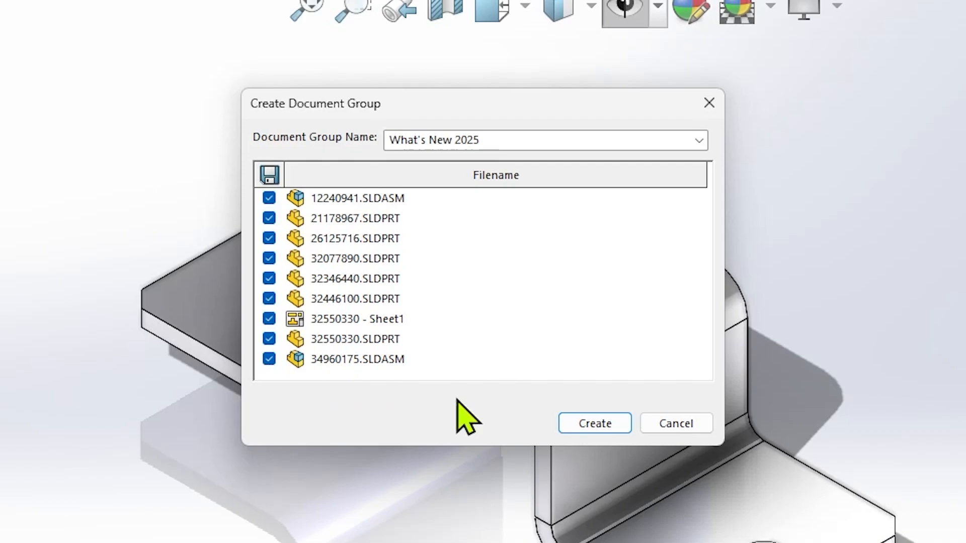
click(593, 424)
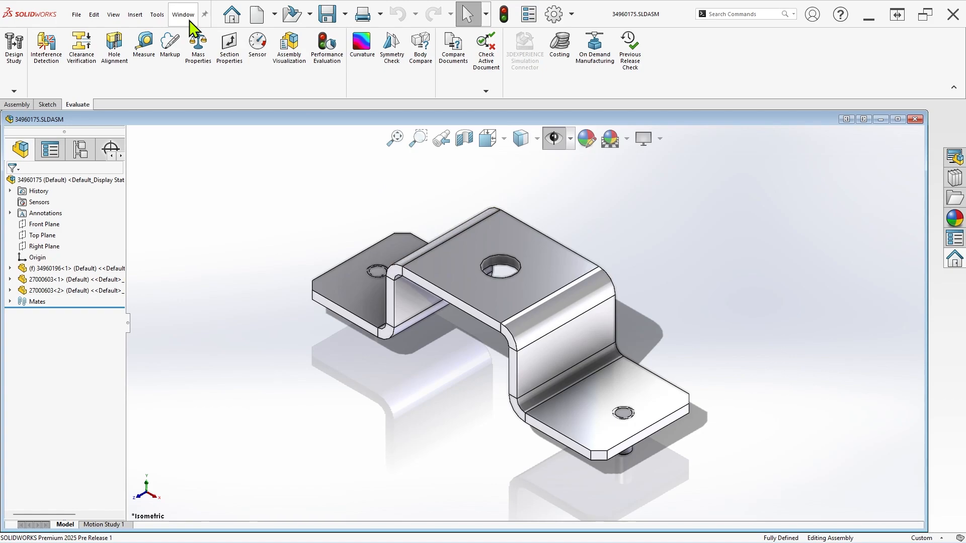
- Close all, reopen What's New 2025 from the Welcome dialog and switch among its nine documents
click(182, 14)
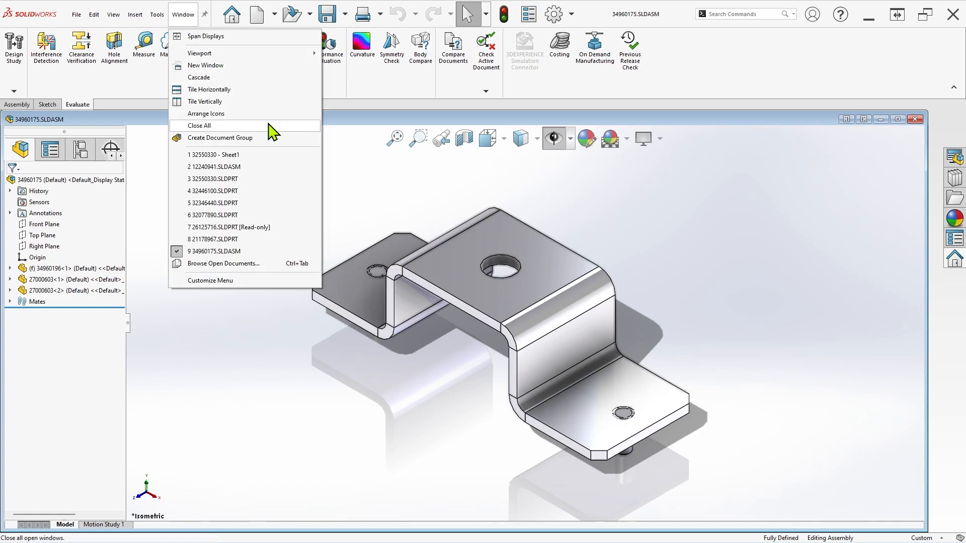
click(198, 126)
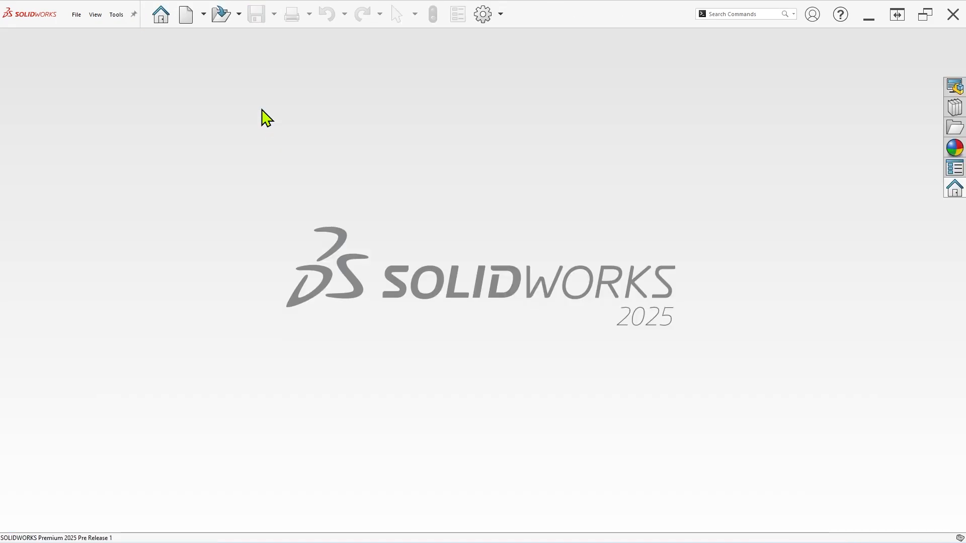
click(160, 13)
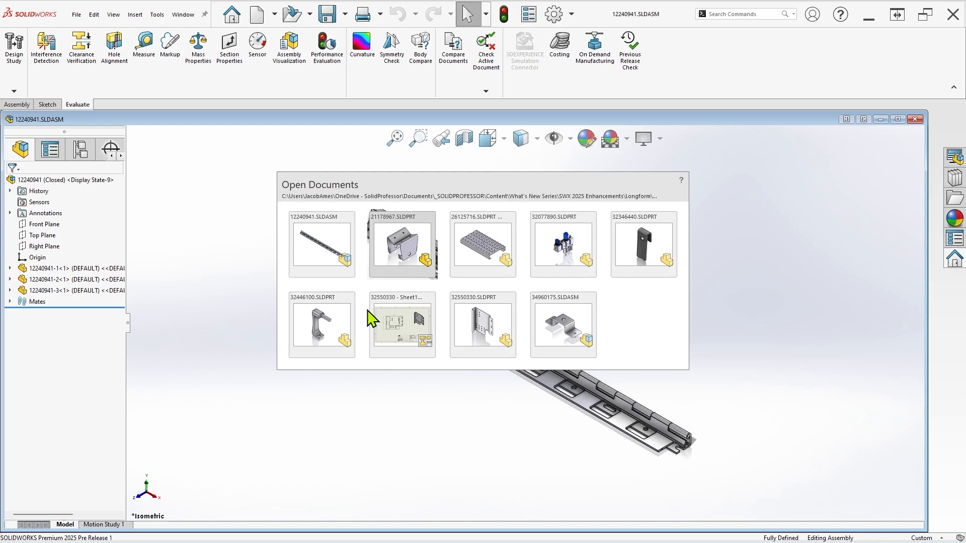
double_click(562, 325)
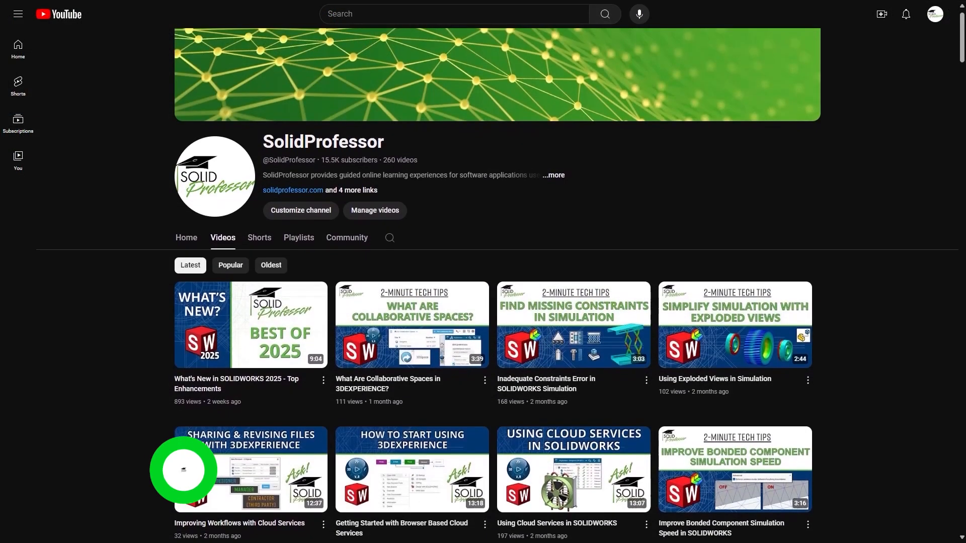
scroll(down, 3)
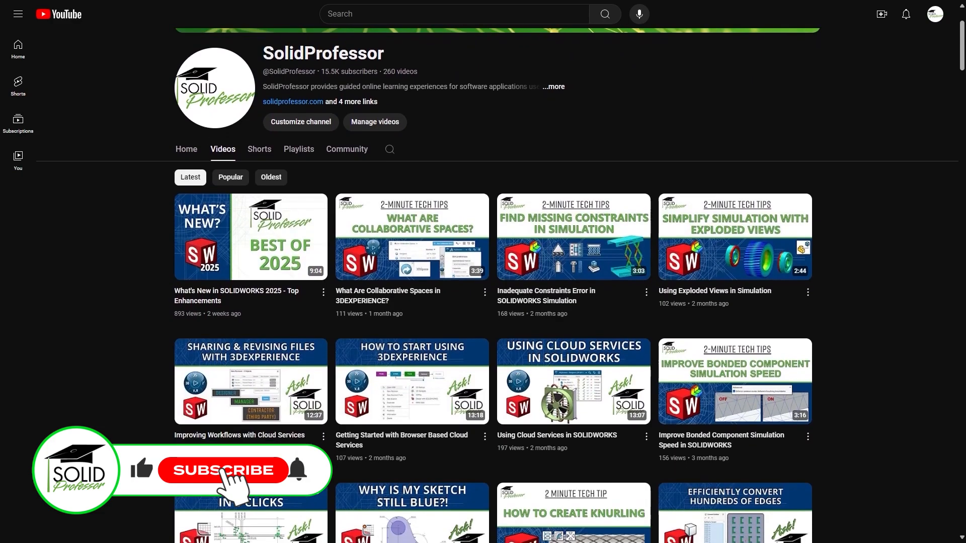
scroll(down, 3)
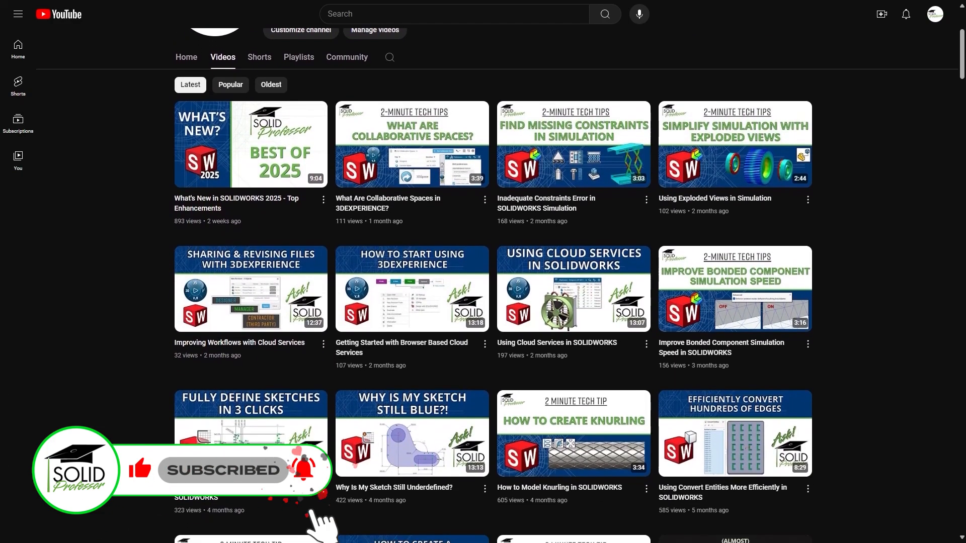
scroll(down, 3)
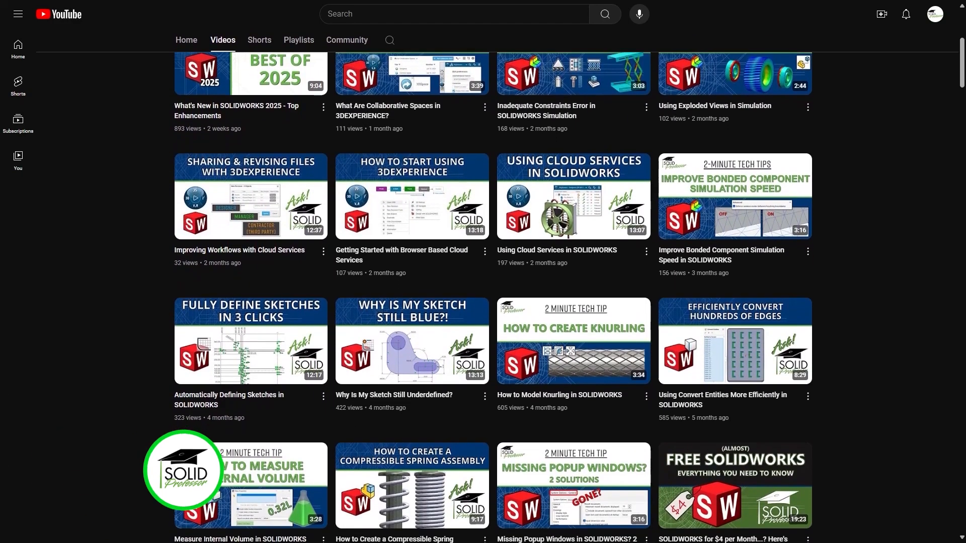
- Open the What's New in SOLIDWORKS 2025 course and scroll its lessons to Assemblies and Reloading Drawings
click(183, 469)
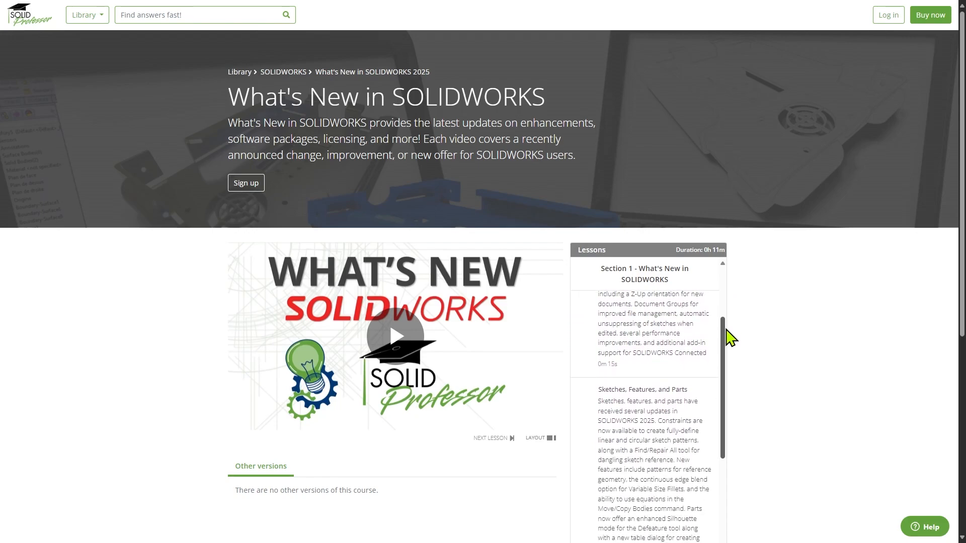
scroll(down, 3)
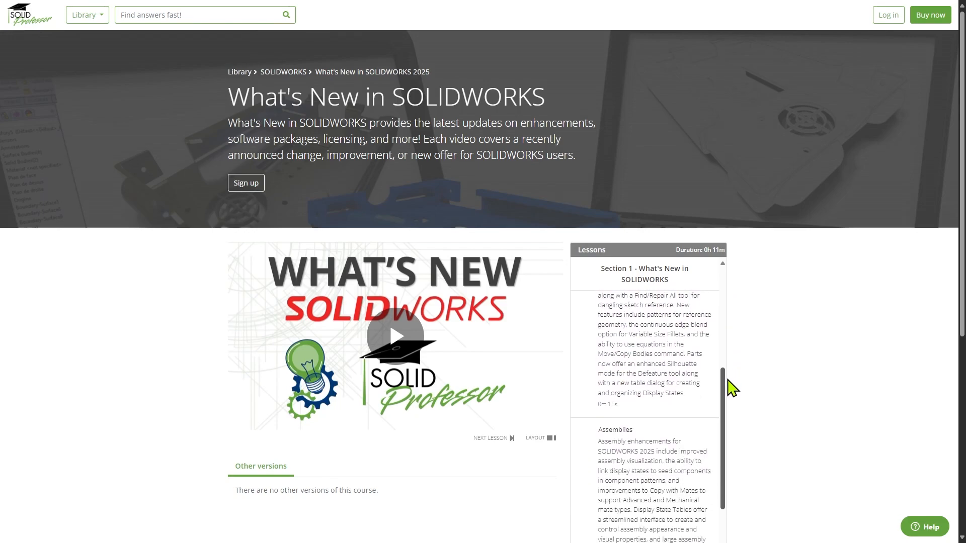
scroll(down, 3)
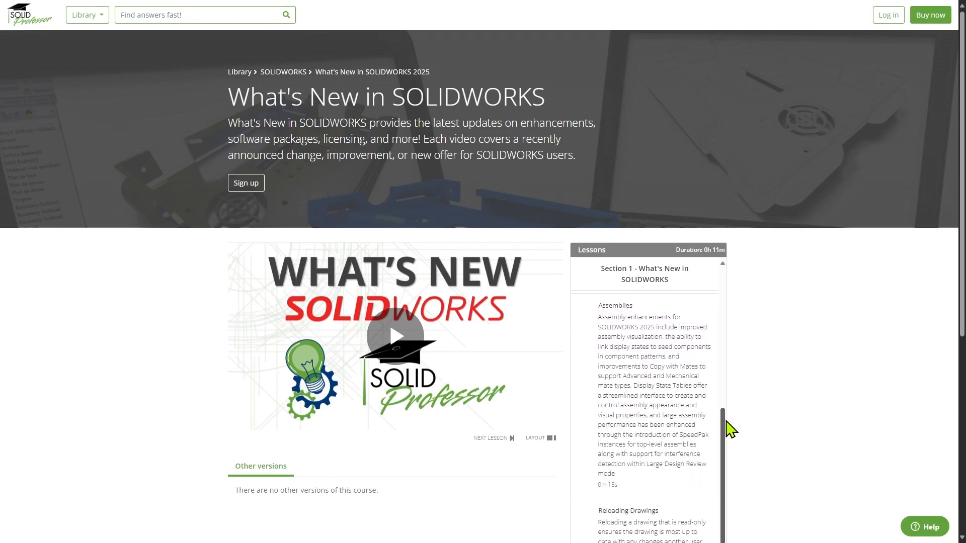